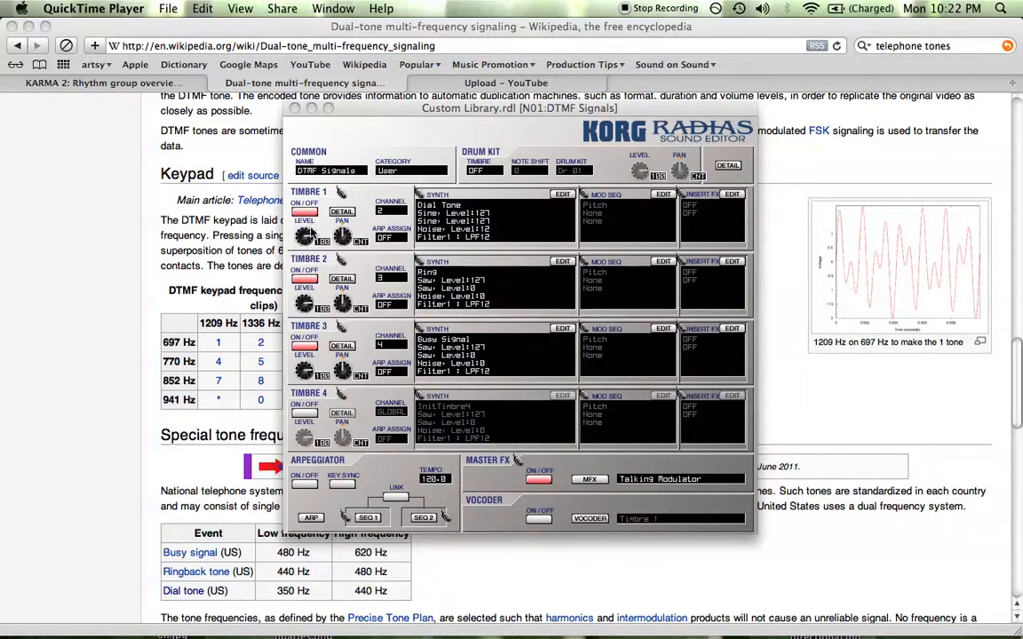
{"action": "mouse_move", "coordinate": [394, 229]}
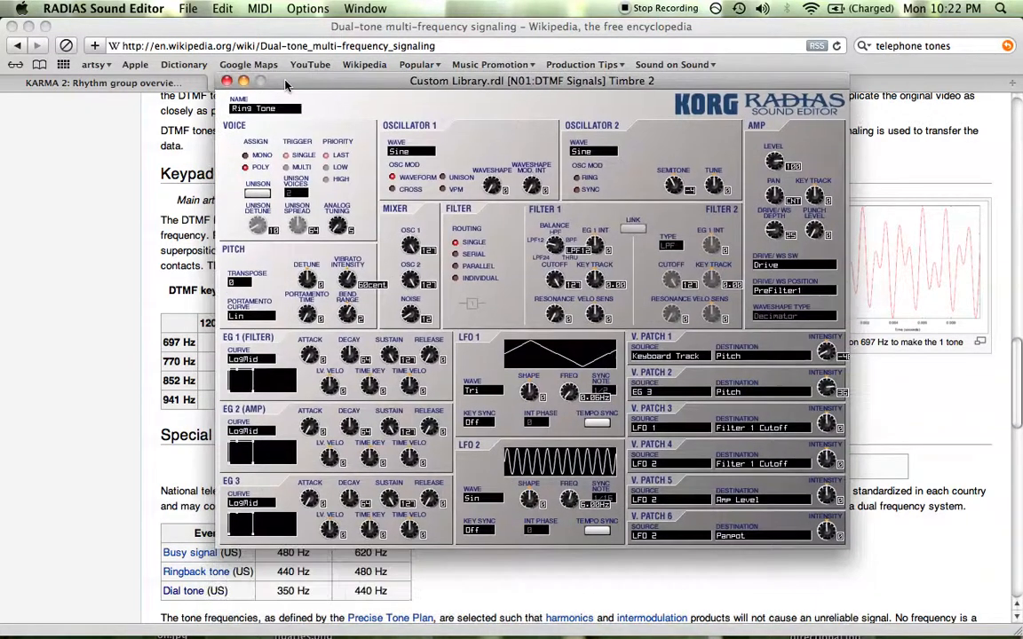
{"action": "mouse_move", "coordinate": [554, 247]}
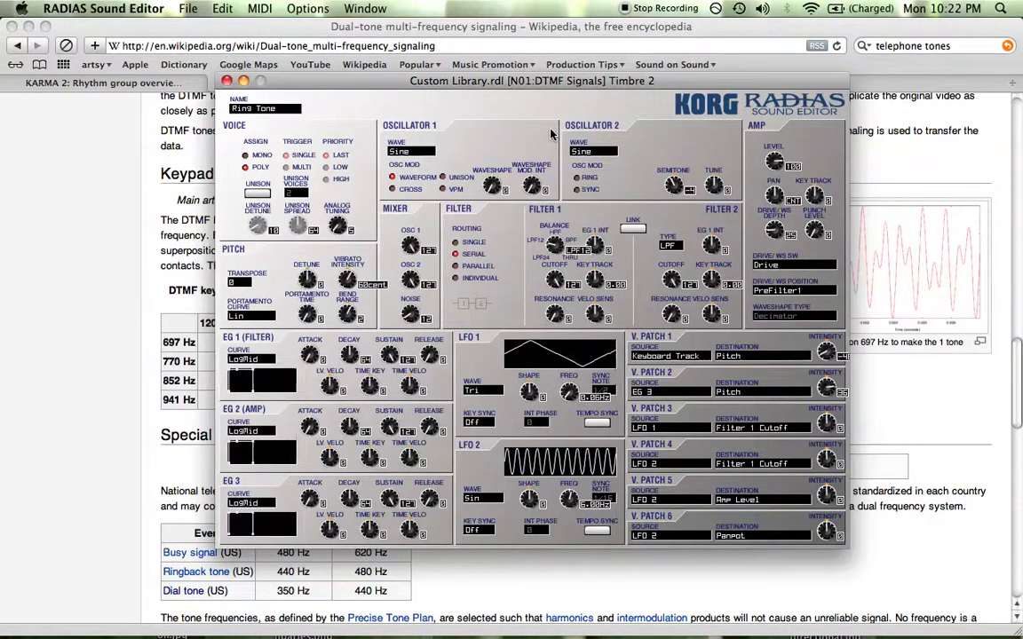
{"action": "mouse_move", "coordinate": [629, 135]}
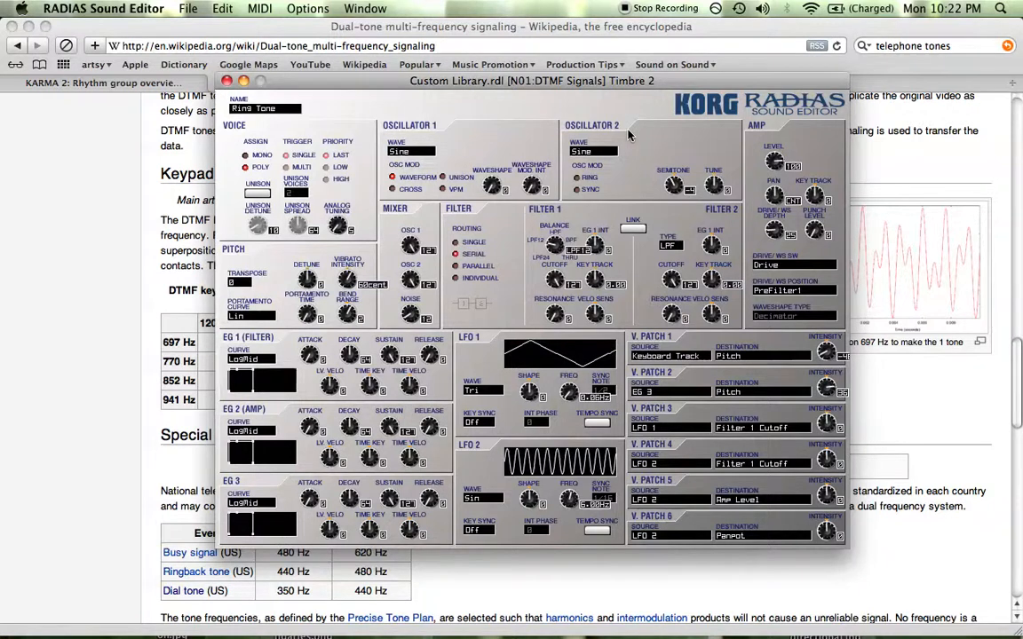
{"action": "mouse_move", "coordinate": [554, 245]}
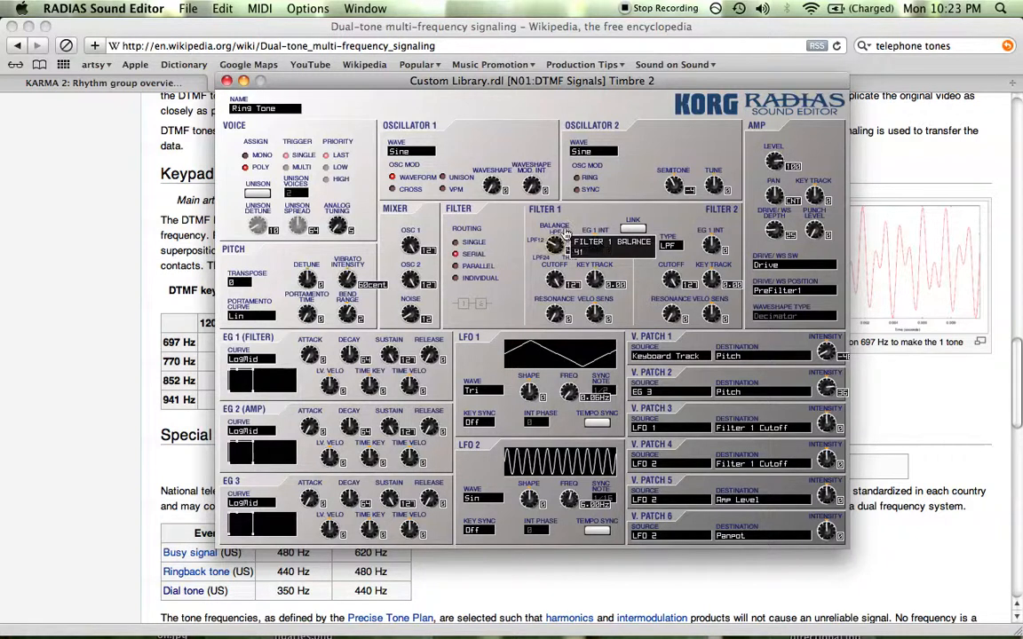
Set the Filter 1 cutoff frequency to band-limit the Ring Tone.
{"action": "left_click", "coordinate": [579, 253]}
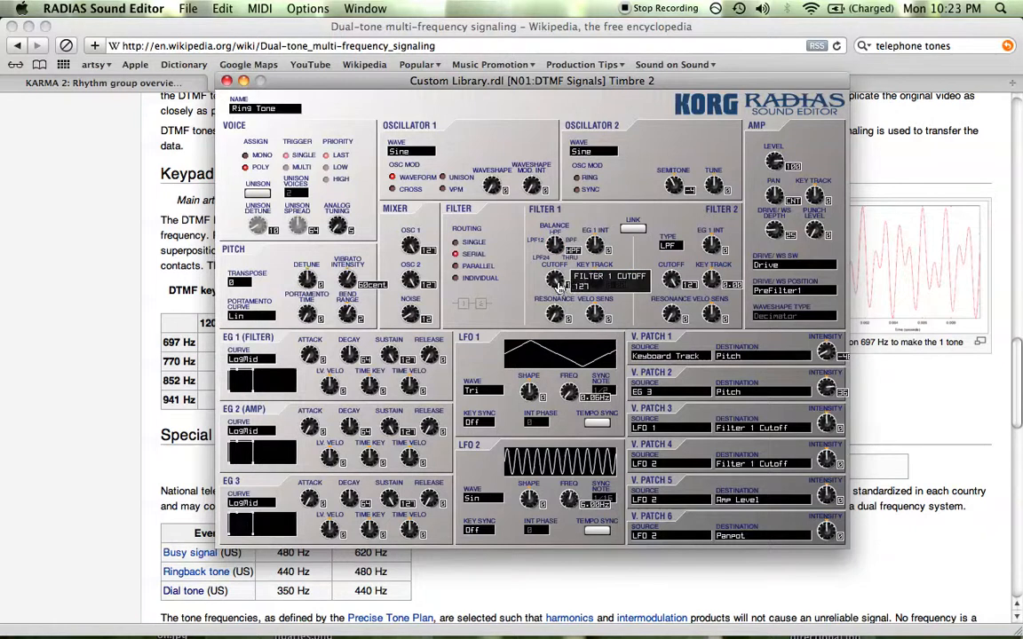
{"action": "mouse_move", "coordinate": [540, 283]}
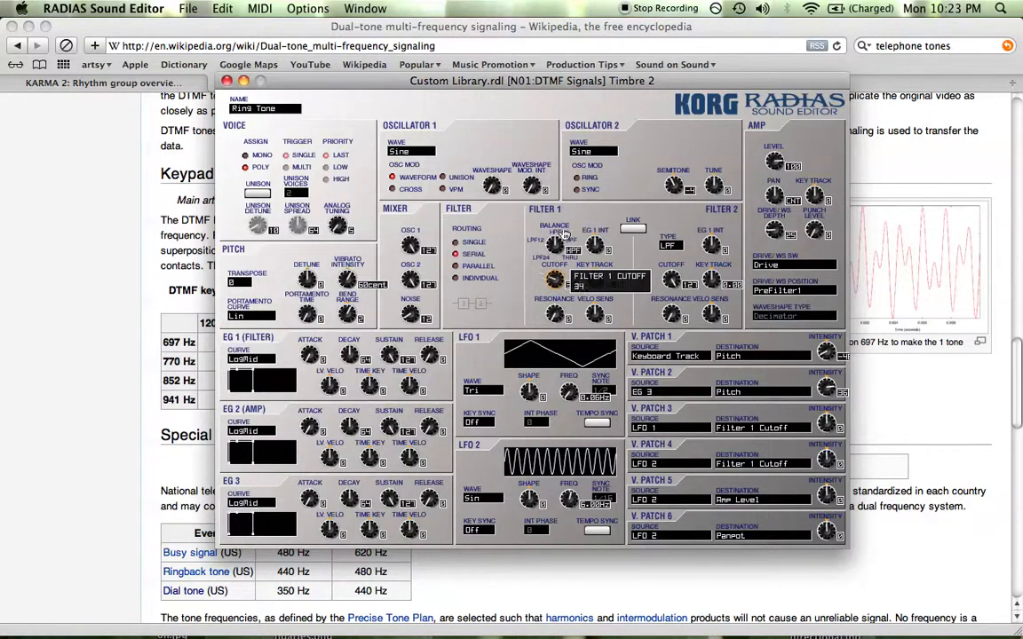
{"action": "mouse_move", "coordinate": [554, 245]}
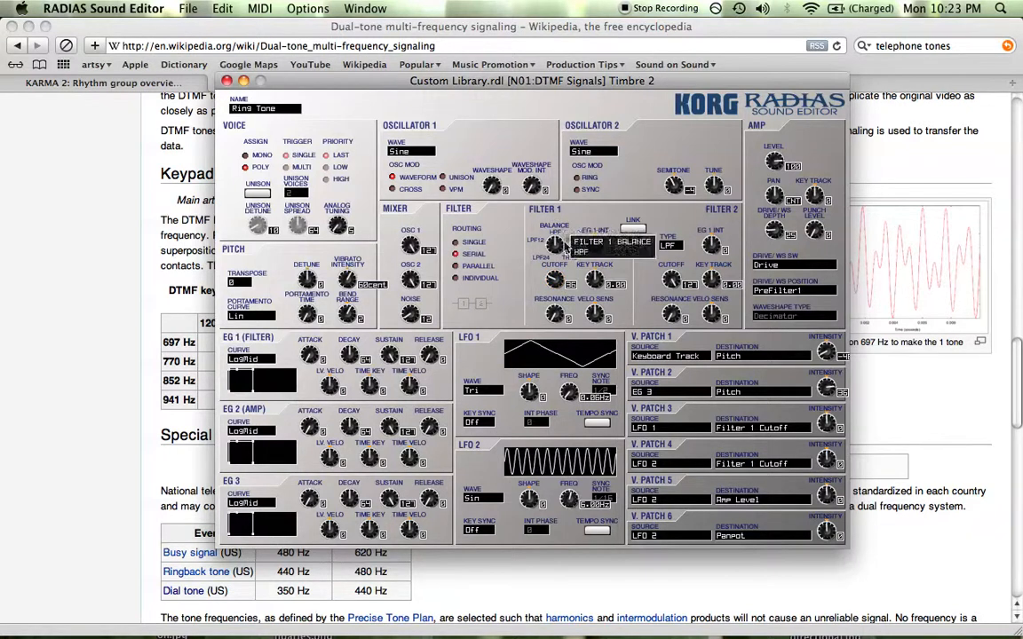
{"action": "mouse_move", "coordinate": [649, 275]}
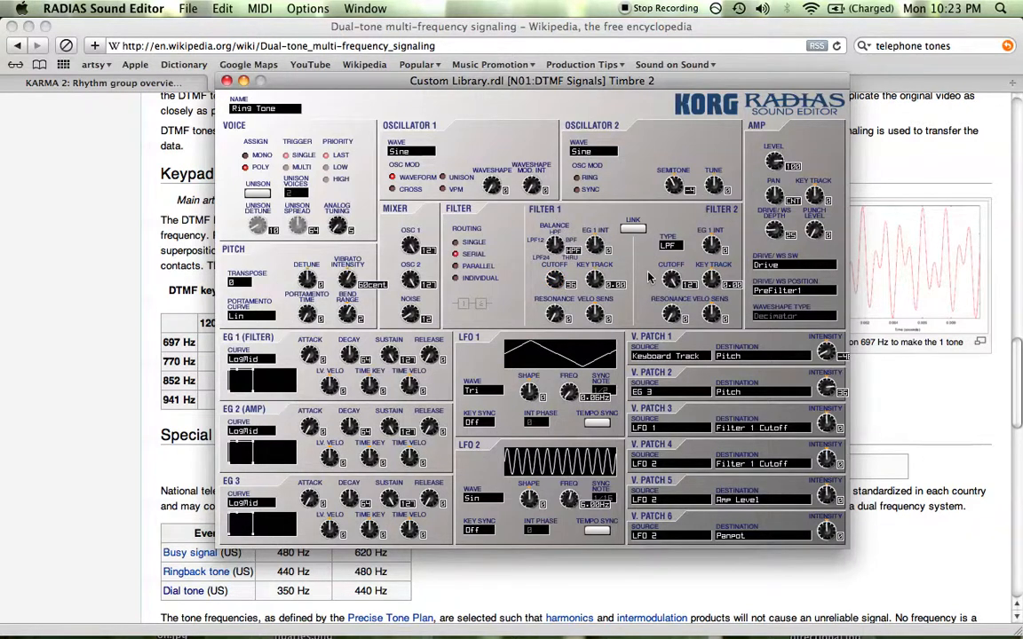
{"action": "mouse_move", "coordinate": [714, 316]}
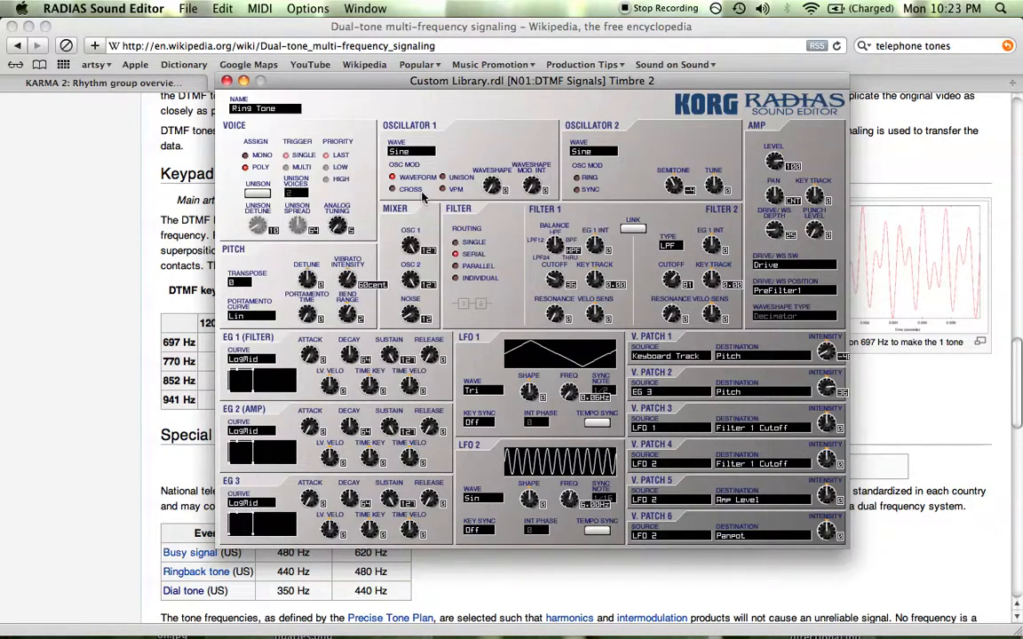
{"action": "mouse_move", "coordinate": [523, 252]}
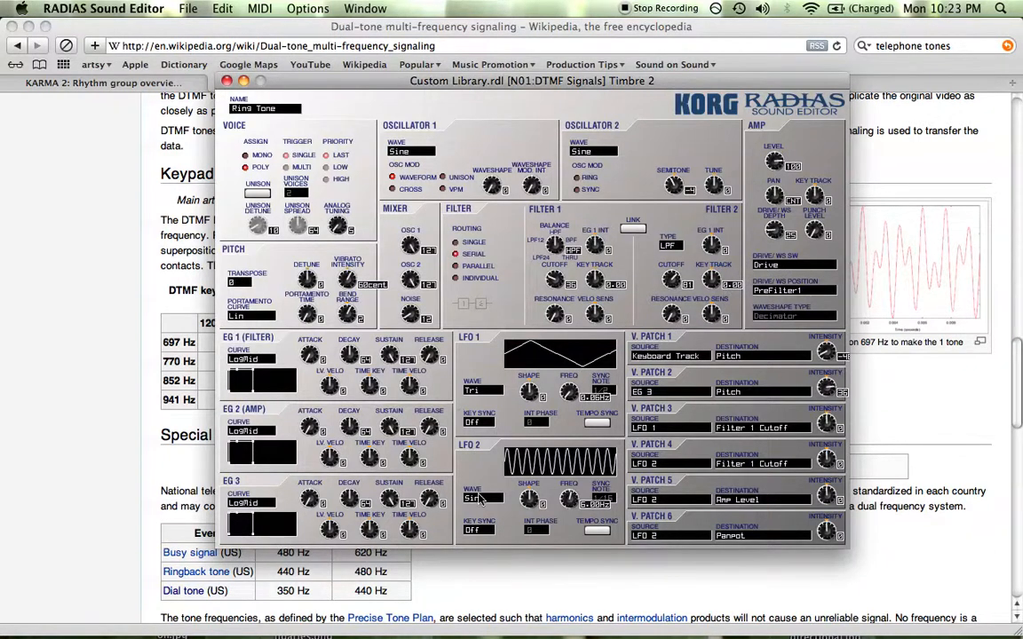
Switch LFO 2 to the Square waveform for an on/off rhythm.
{"action": "left_click", "coordinate": [483, 497]}
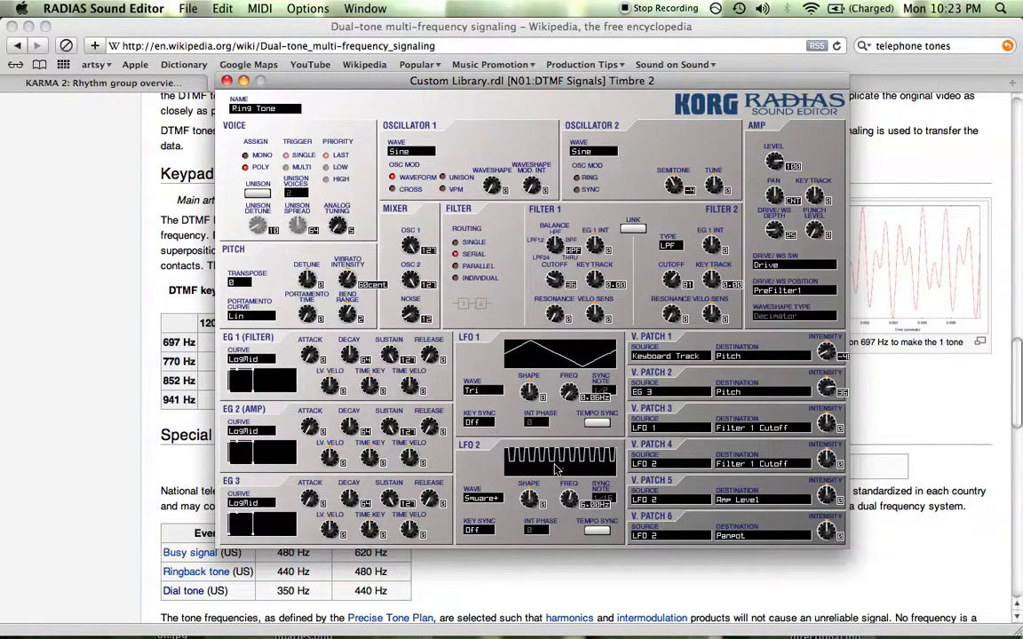
{"action": "mouse_move", "coordinate": [585, 366]}
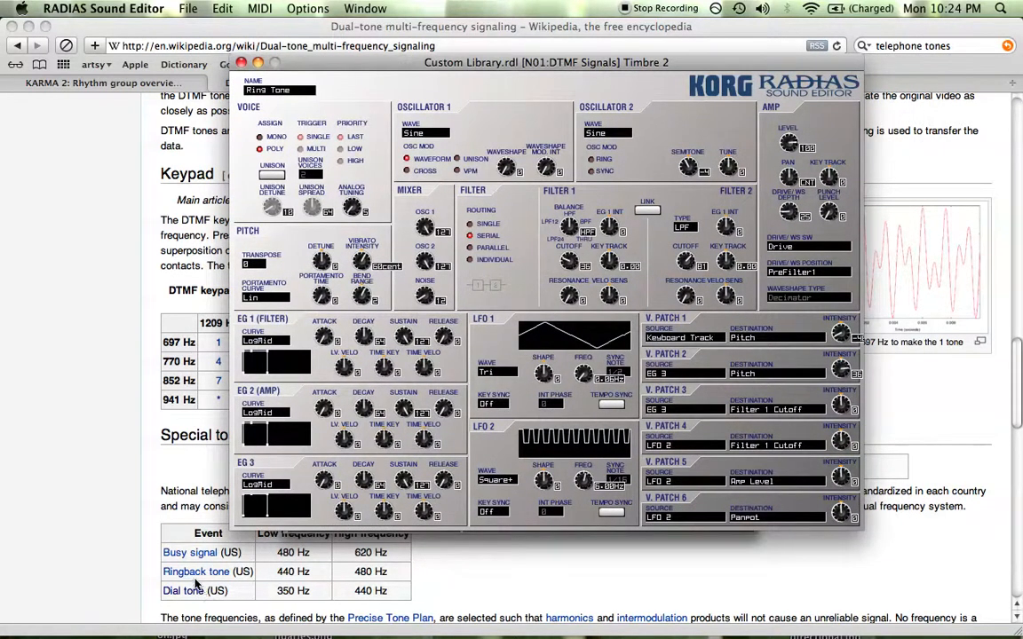
{"action": "mouse_move", "coordinate": [255, 588]}
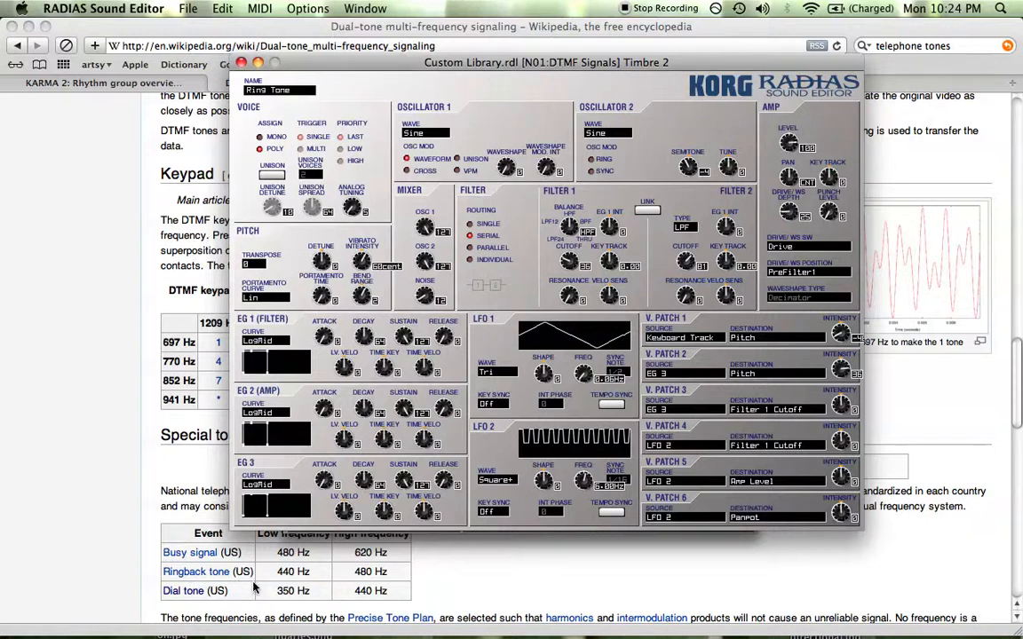
{"action": "mouse_move", "coordinate": [371, 568]}
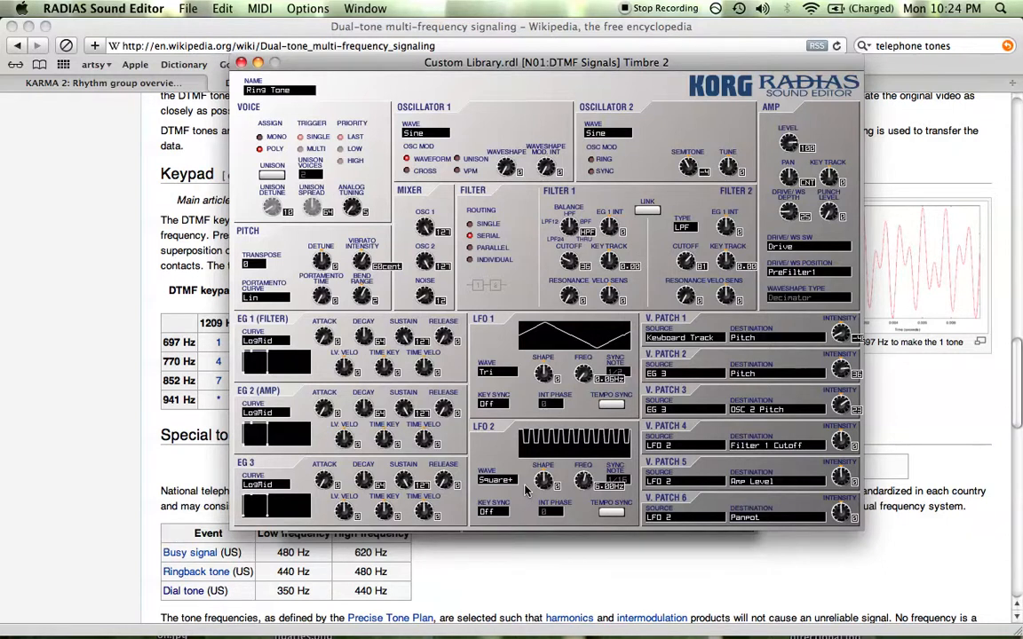
{"action": "mouse_move", "coordinate": [478, 549]}
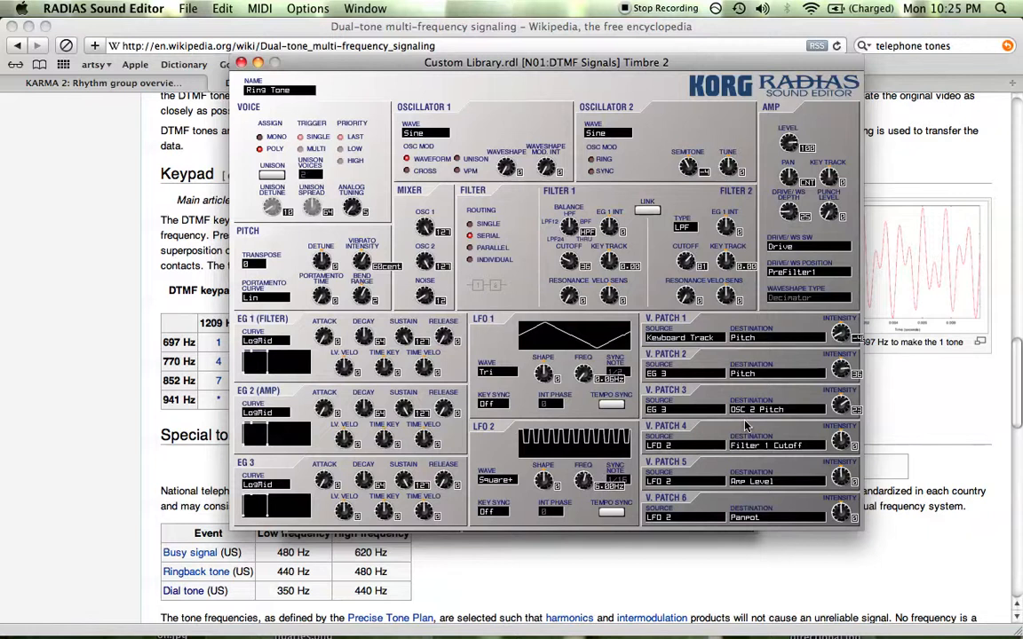
{"action": "mouse_move", "coordinate": [743, 432]}
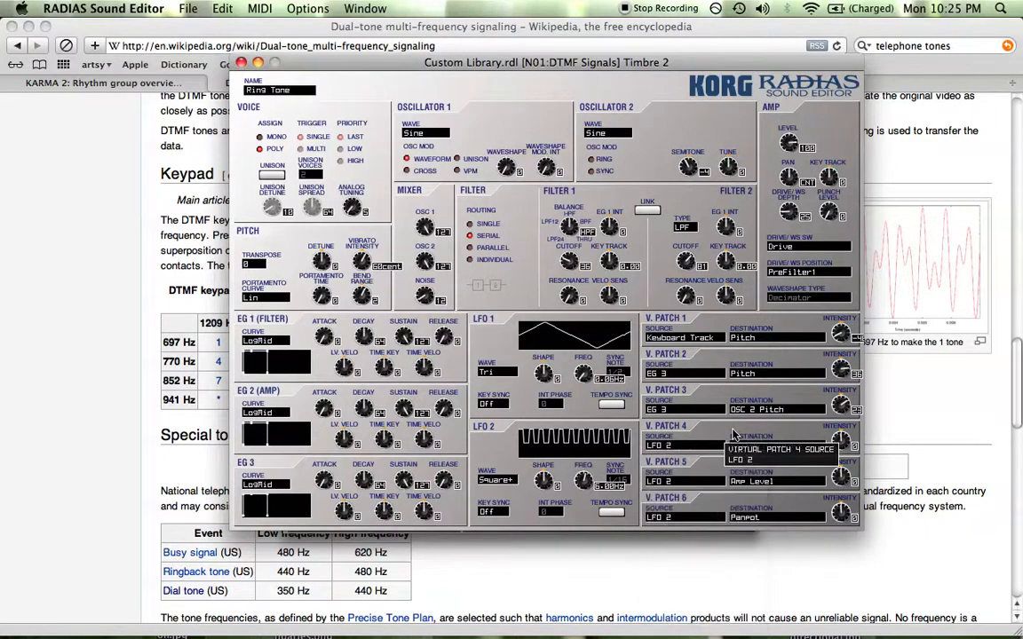
Pick a new modulation source for virtual patch 4.
{"action": "left_click", "coordinate": [766, 444]}
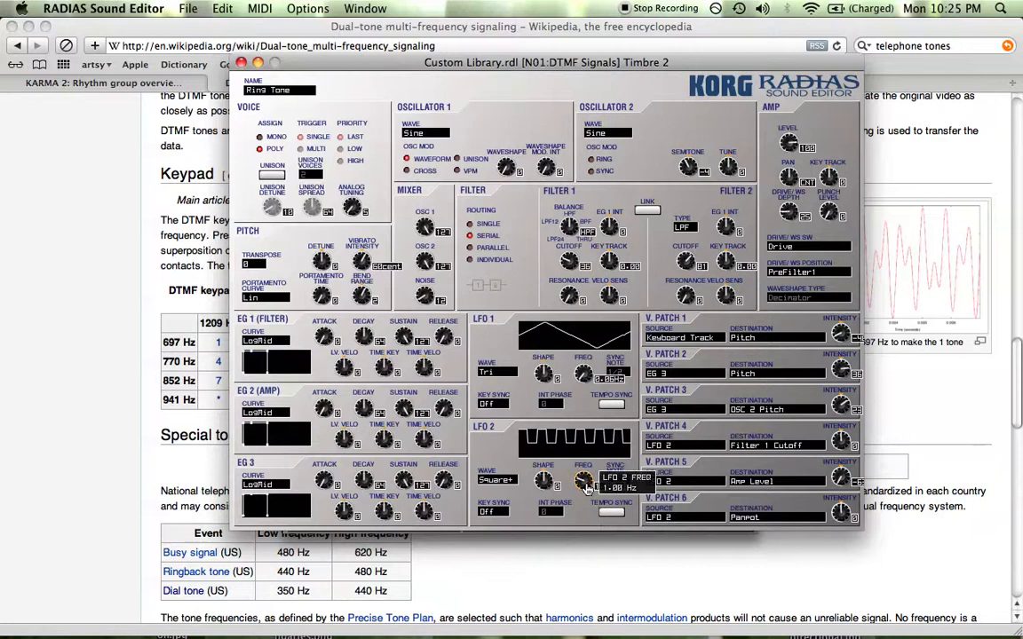
Set LFO 2's rate to about 1.00 Hz and choose its initial phase in degrees.
{"action": "left_click_drag", "start_coordinate": [583, 480], "coordinate": [582, 497]}
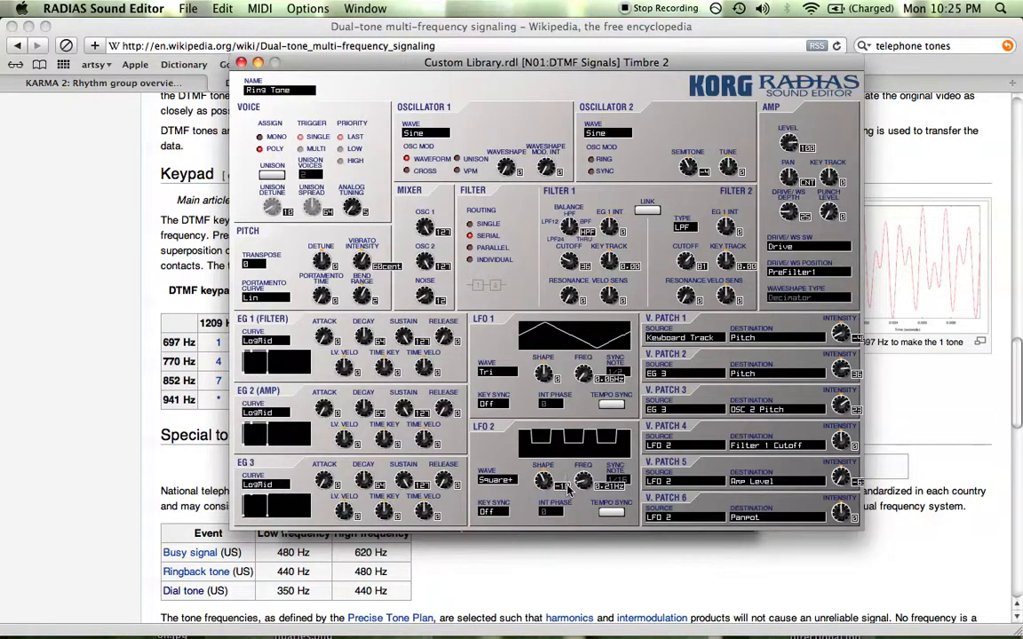
{"action": "mouse_move", "coordinate": [501, 524]}
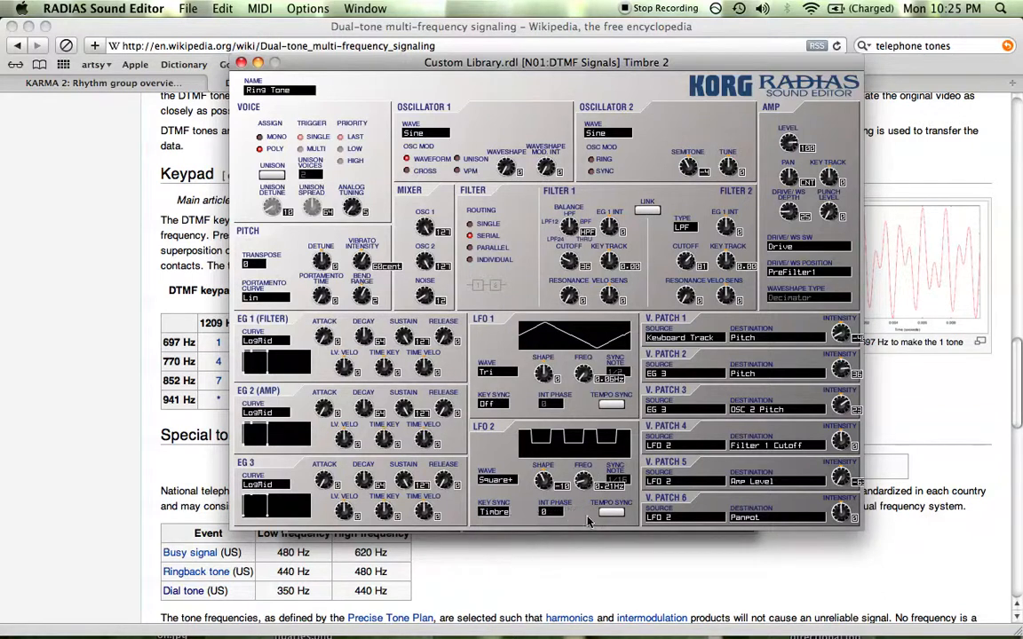
{"action": "left_click", "coordinate": [611, 512]}
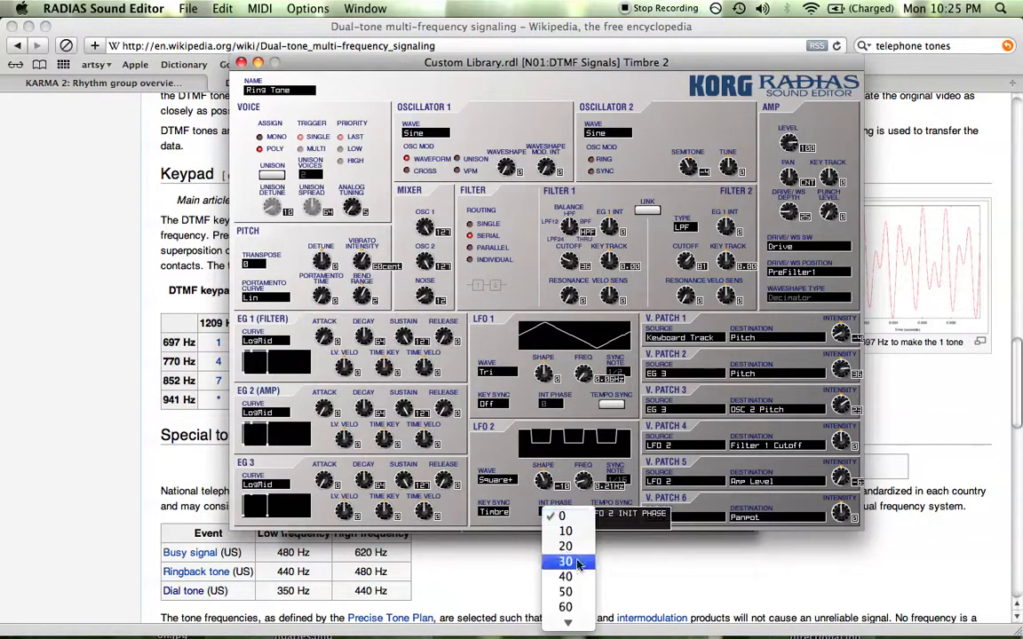
{"action": "left_click", "coordinate": [565, 562]}
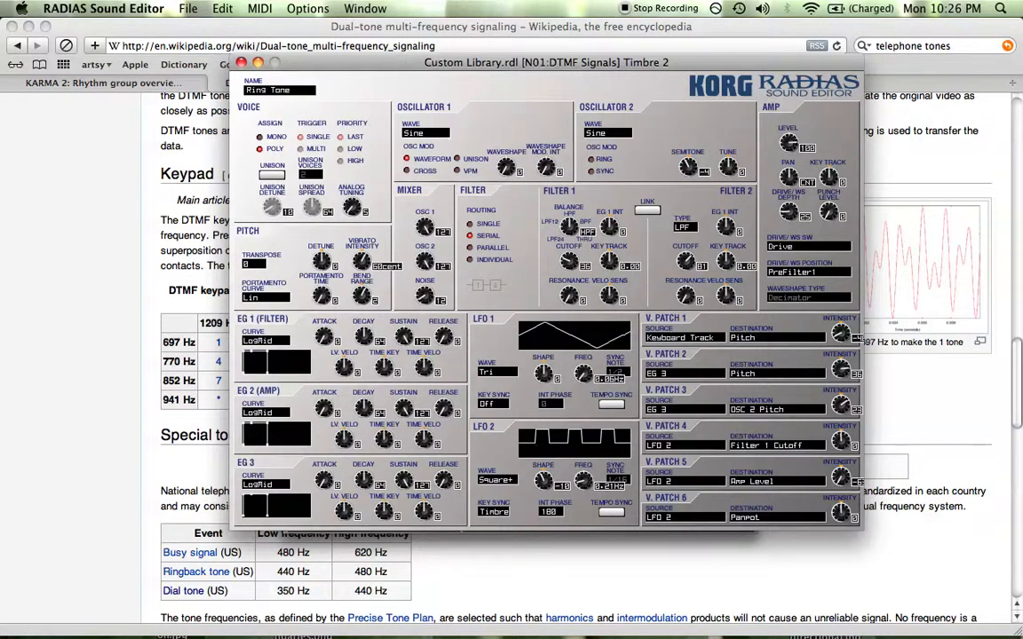
{"action": "mouse_move", "coordinate": [547, 440]}
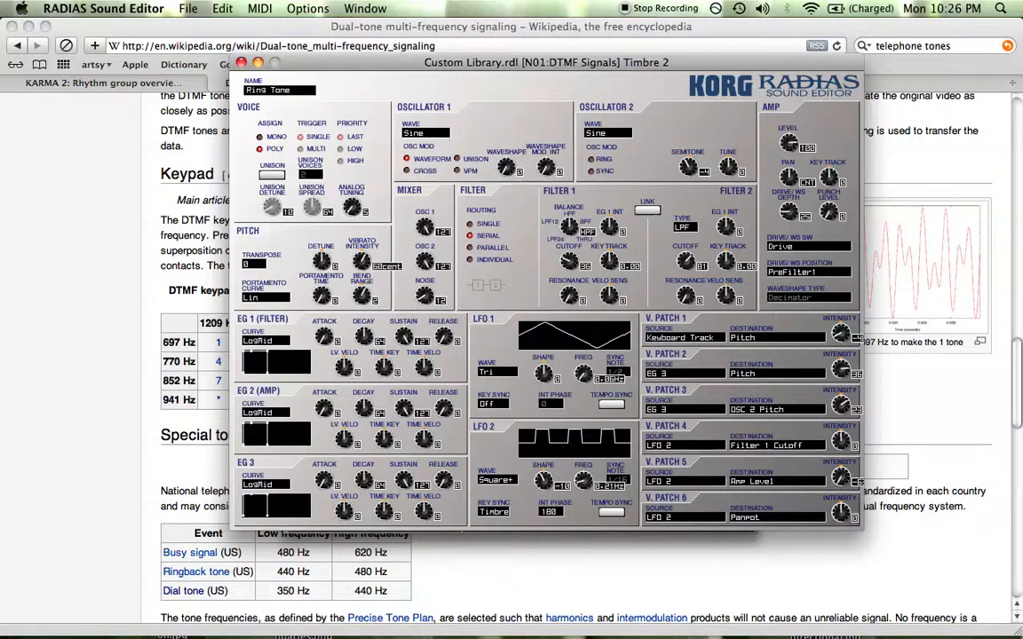
{"action": "mouse_move", "coordinate": [549, 513]}
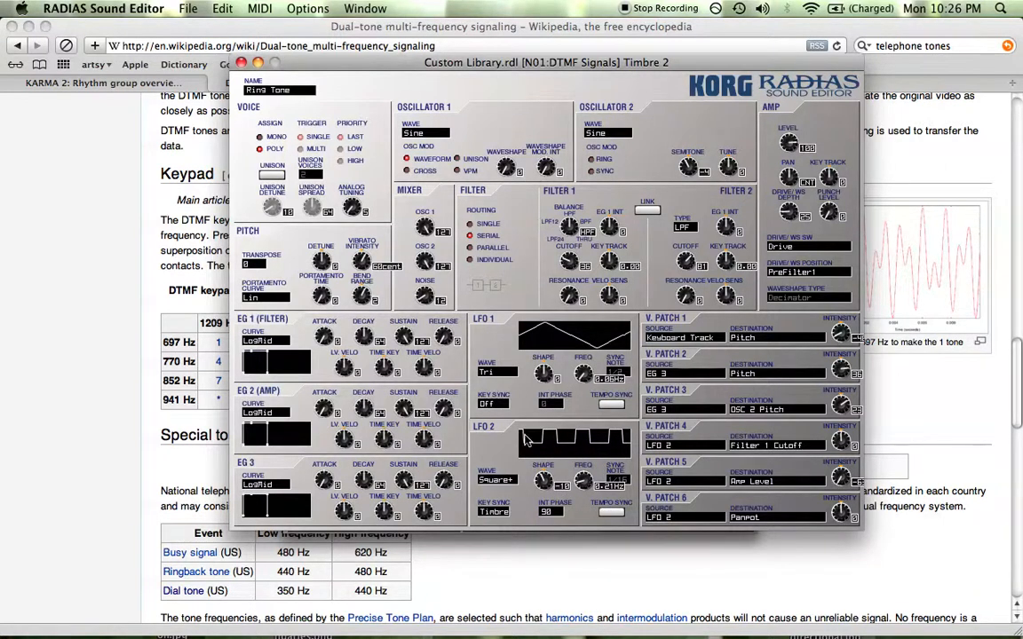
Adjust an LFO 2 parameter to refine the ringback pulse pattern.
{"action": "left_click", "coordinate": [548, 515]}
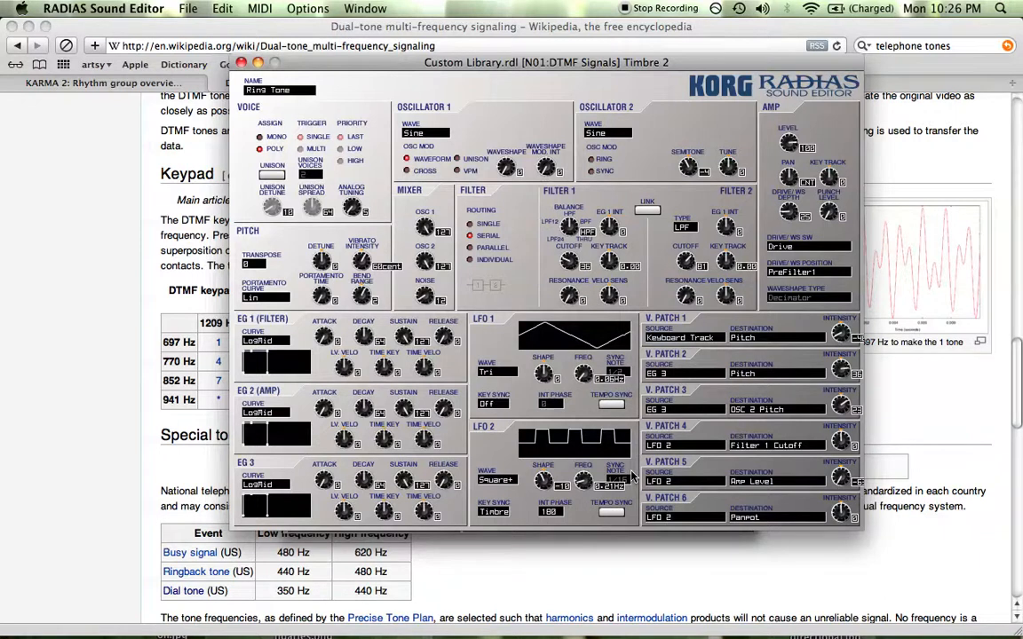
{"action": "mouse_move", "coordinate": [714, 309]}
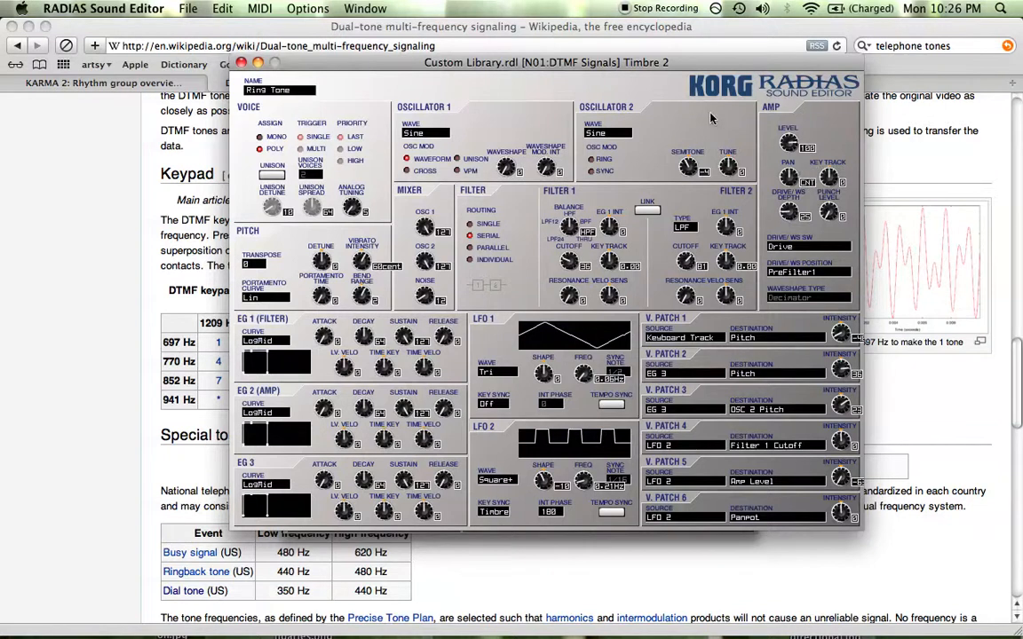
{"action": "mouse_move", "coordinate": [590, 85]}
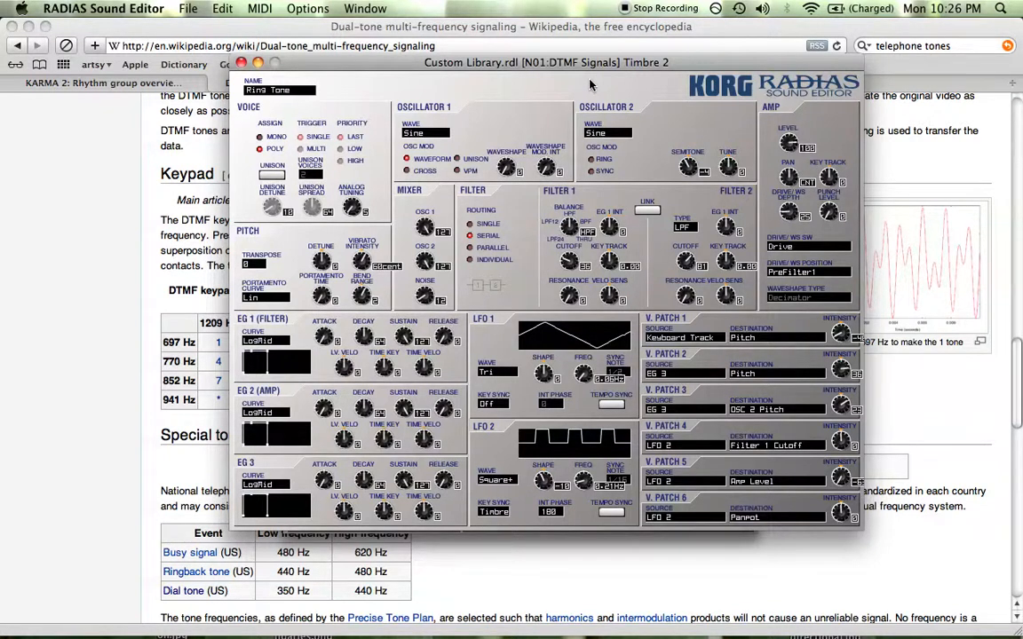
{"action": "mouse_move", "coordinate": [405, 153]}
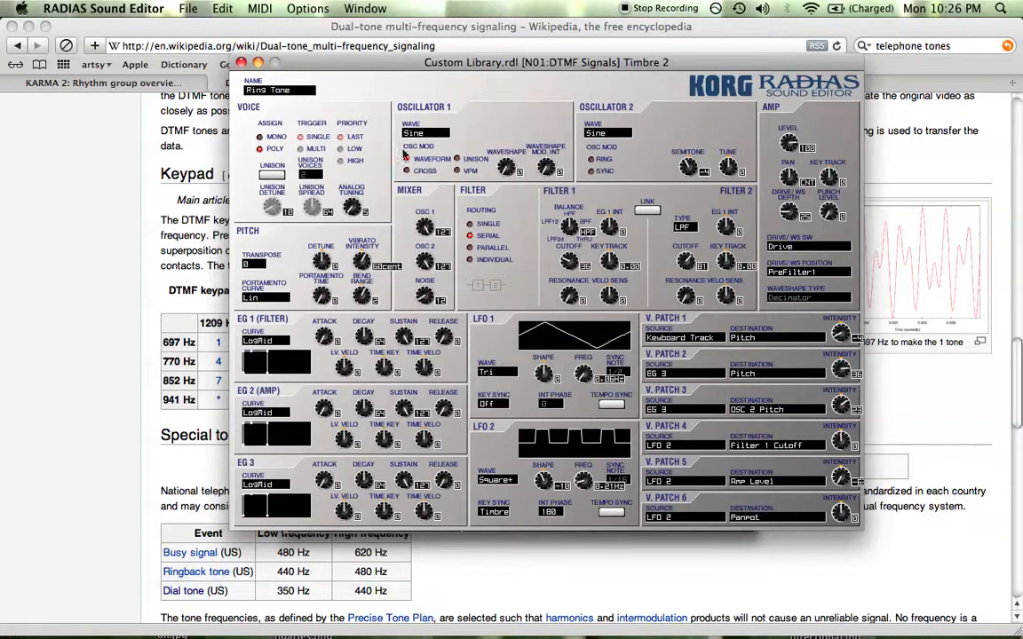
{"action": "mouse_move", "coordinate": [105, 282]}
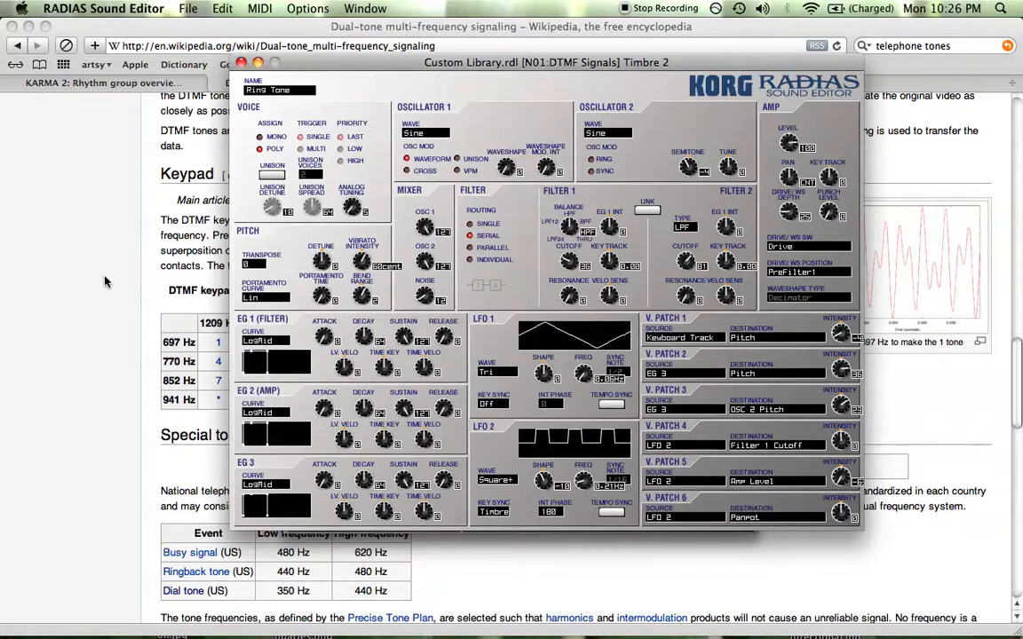